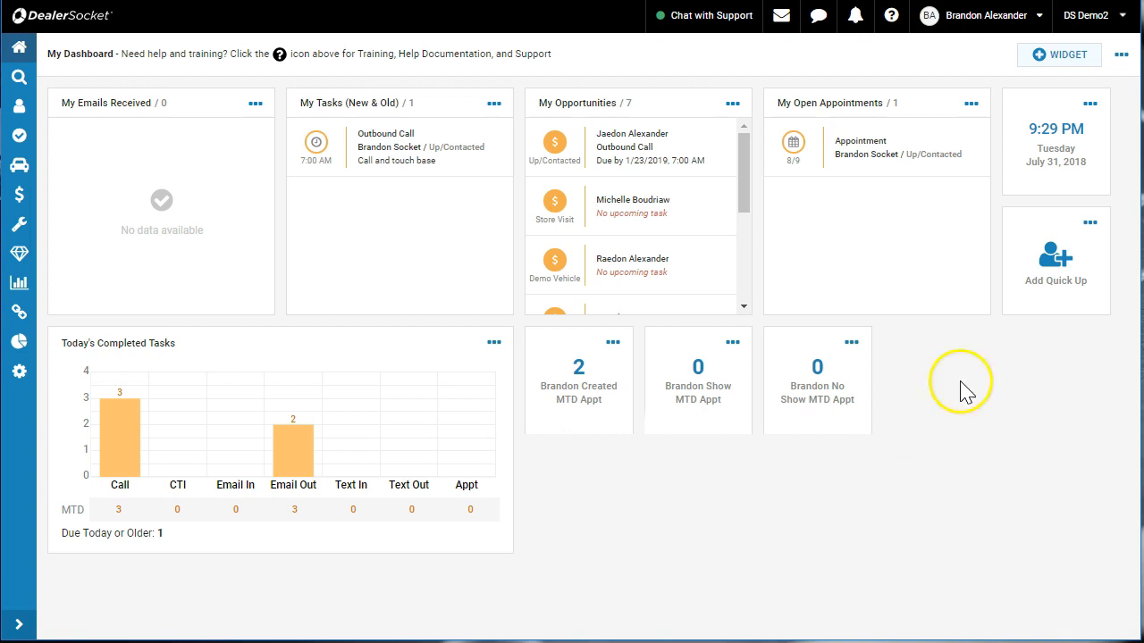
mouse_move(483, 108)
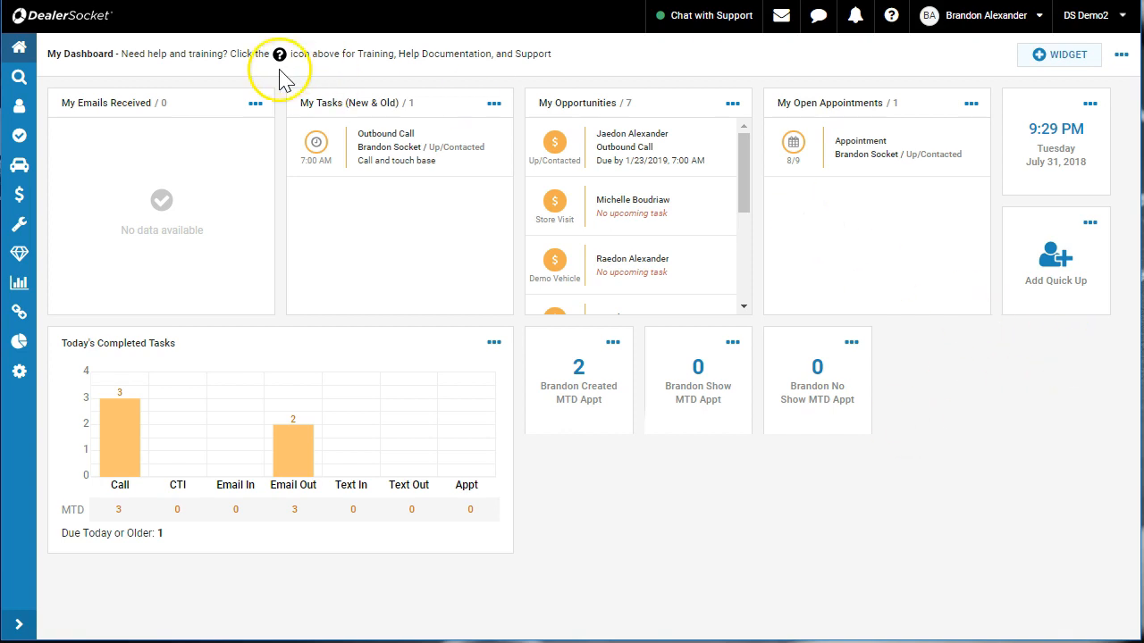
mouse_move(361, 111)
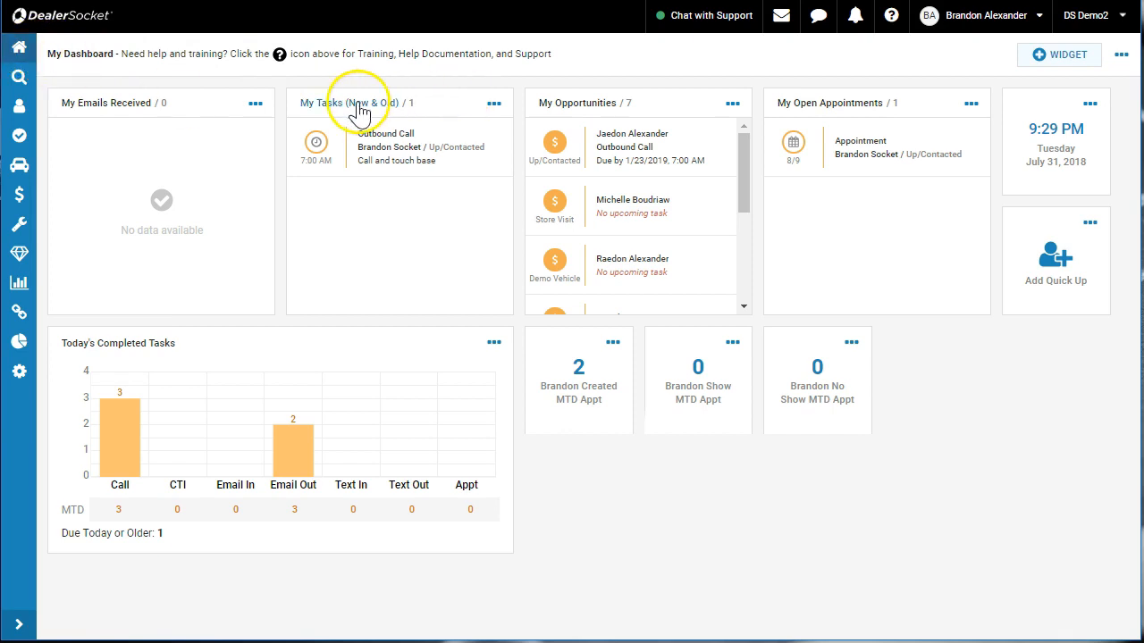
mouse_move(338, 107)
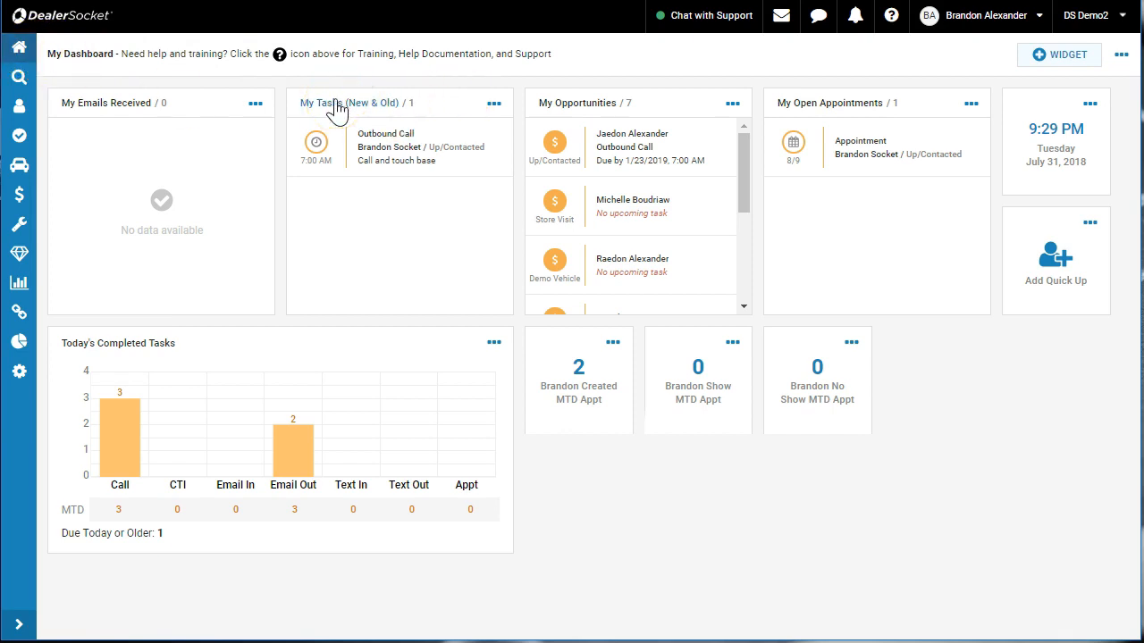
click(338, 101)
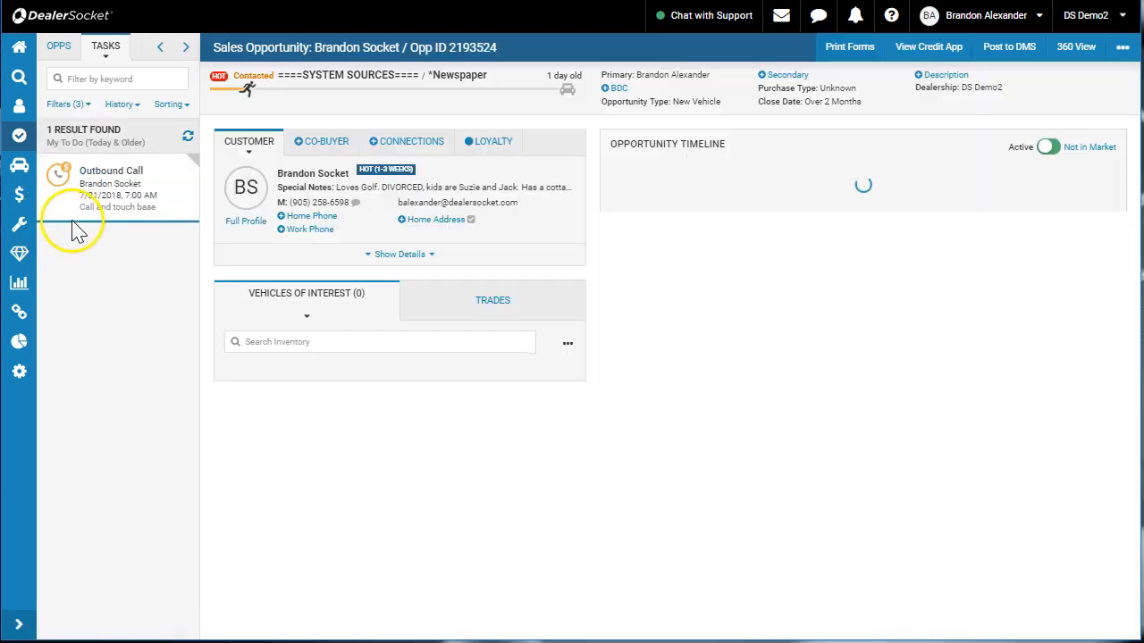
click(110, 188)
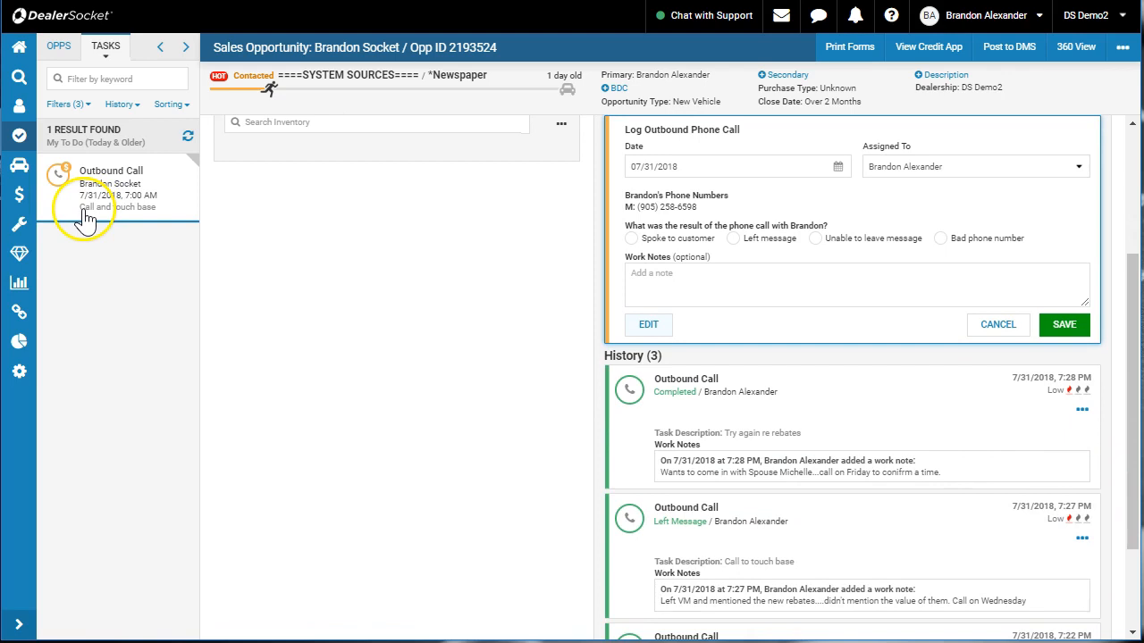
mouse_move(357, 246)
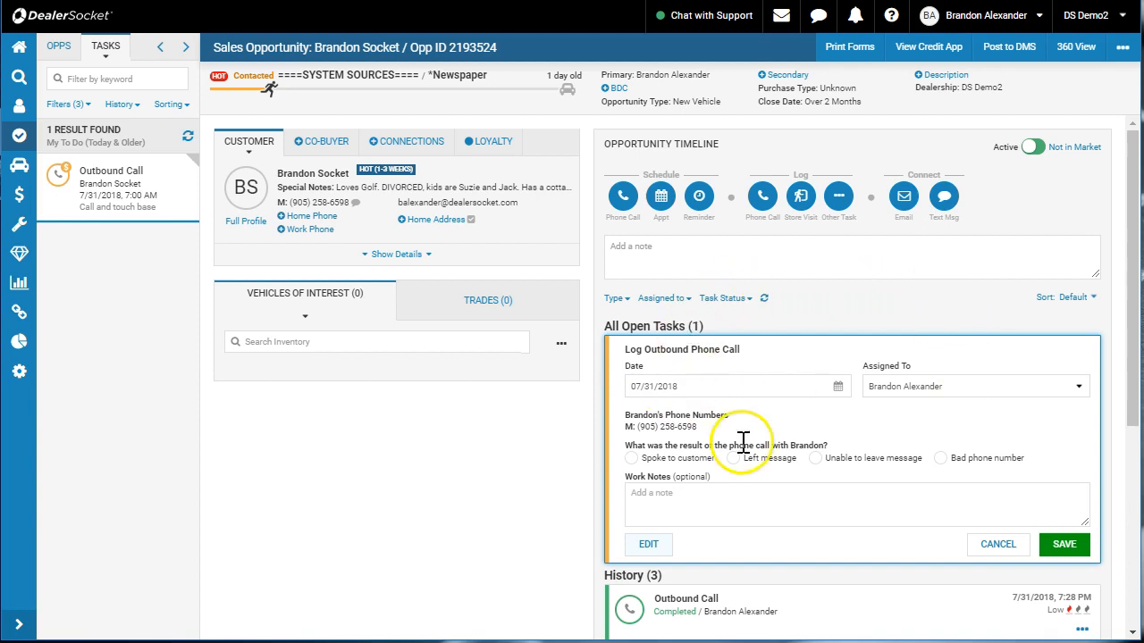
scroll(down, 3)
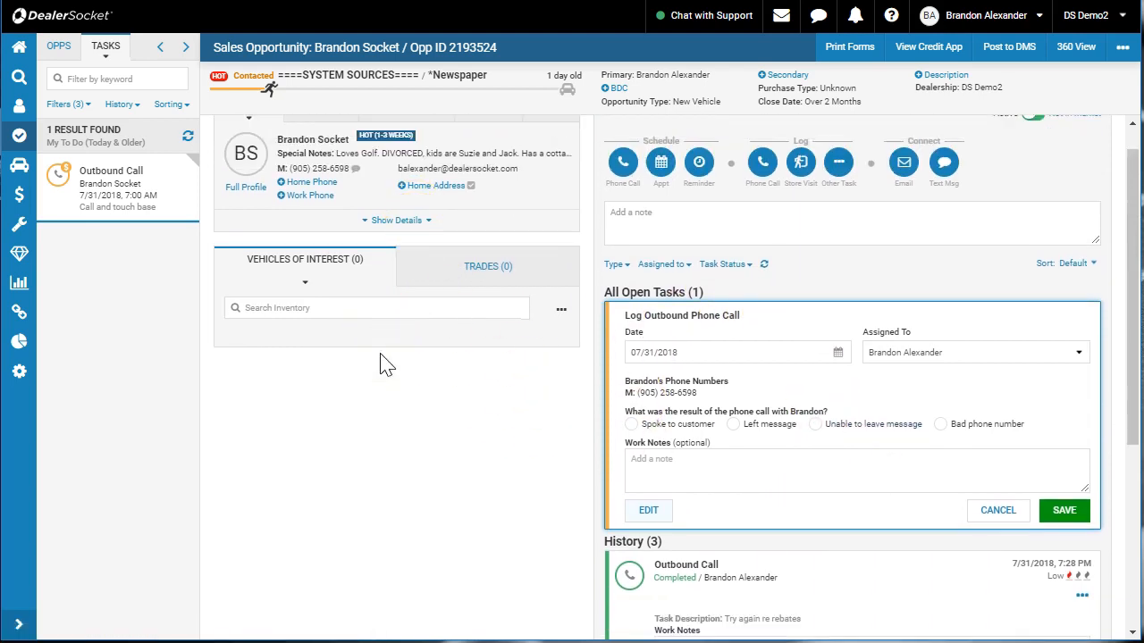
Step: Mark the call result as Left message with a rebates voicemail note and save it
scroll(down, 3)
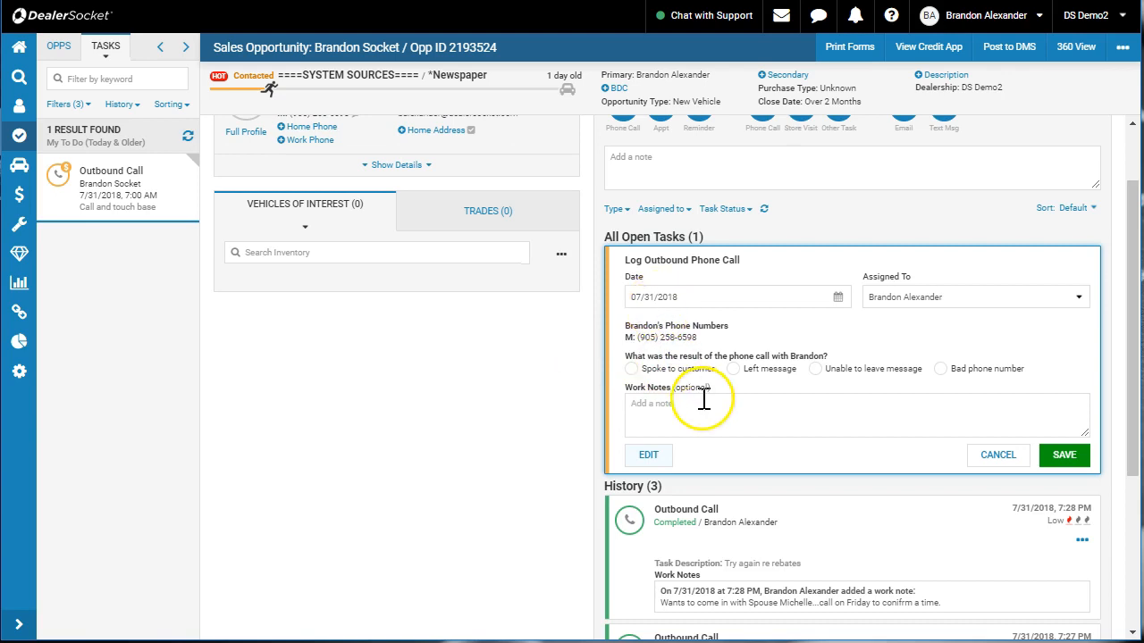
click(733, 368)
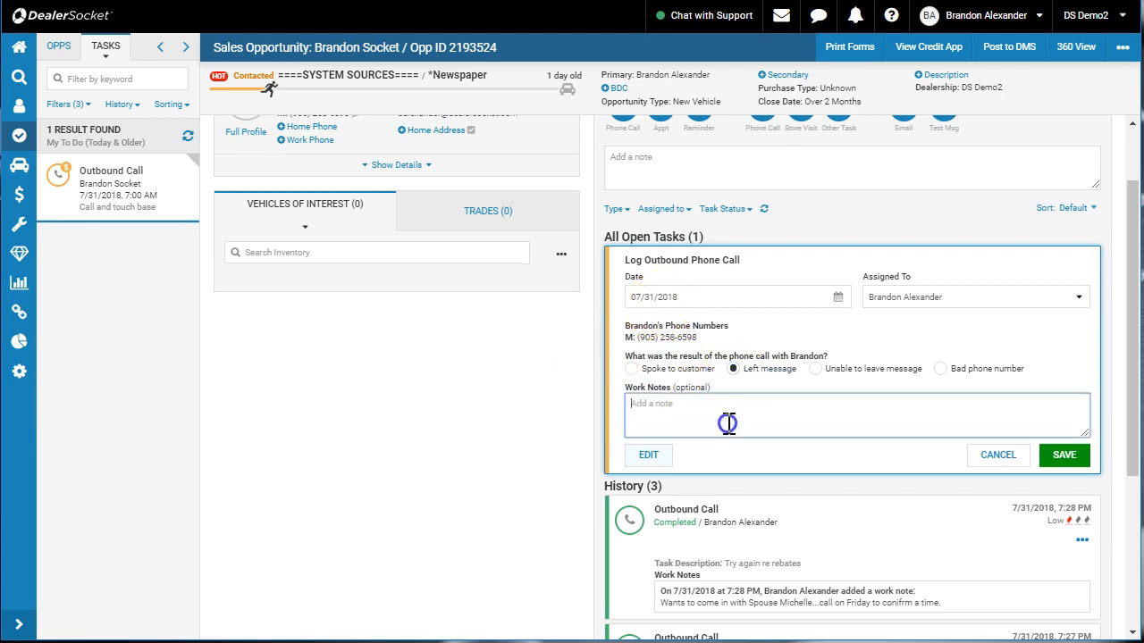
text(Lef)
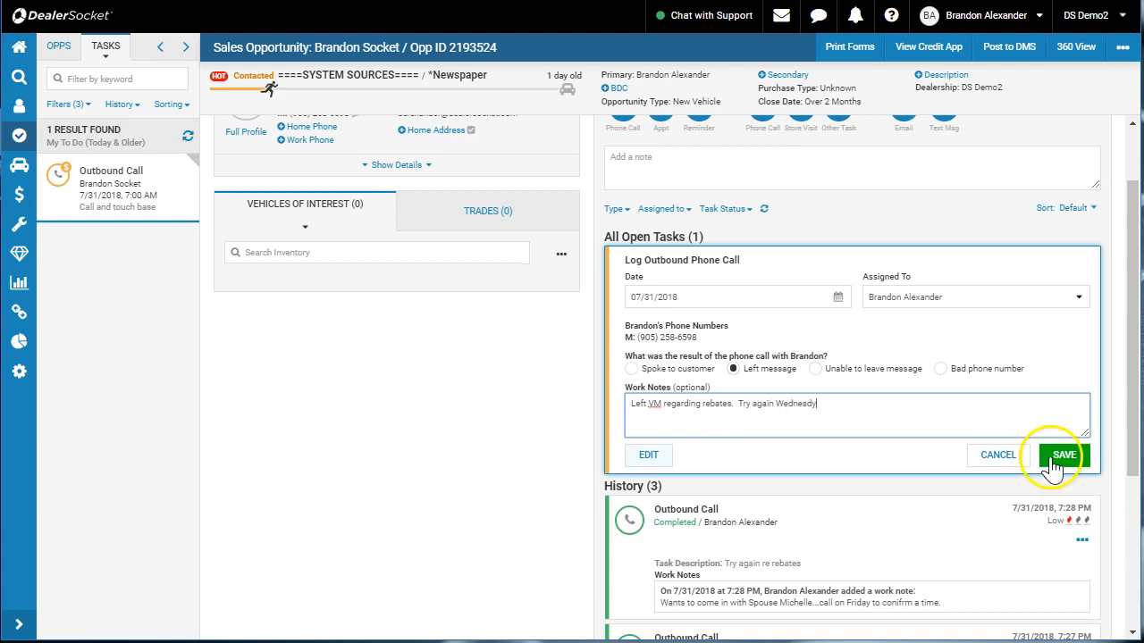
click(1063, 456)
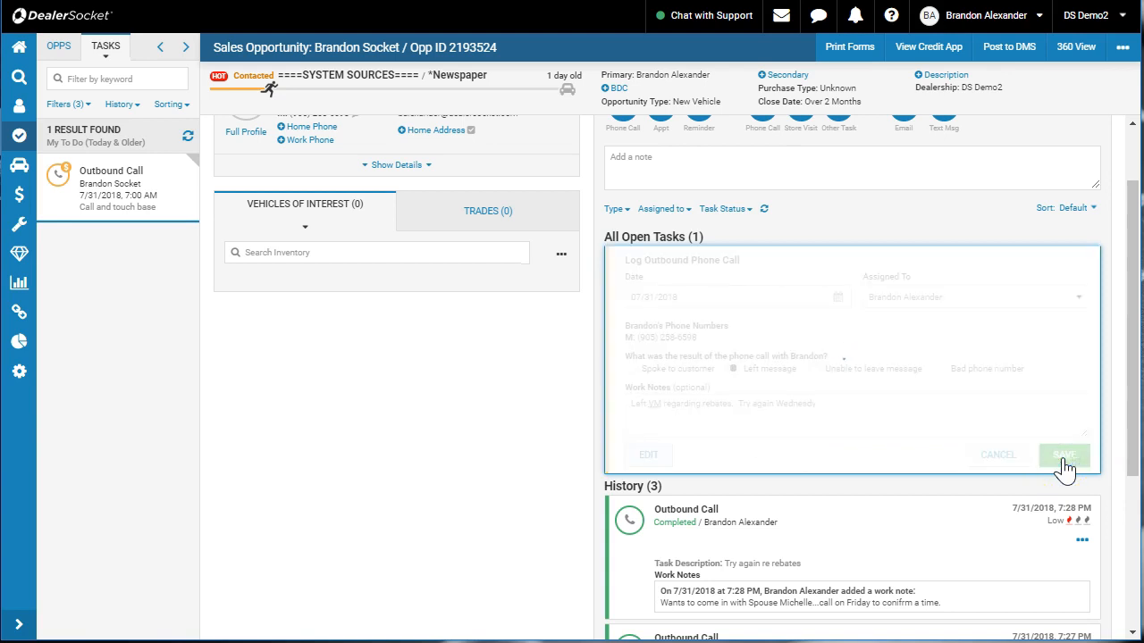
Step: Add an outbound call reminder due 8/1/2018 at 9:15 AM to call about rebates
click(1063, 454)
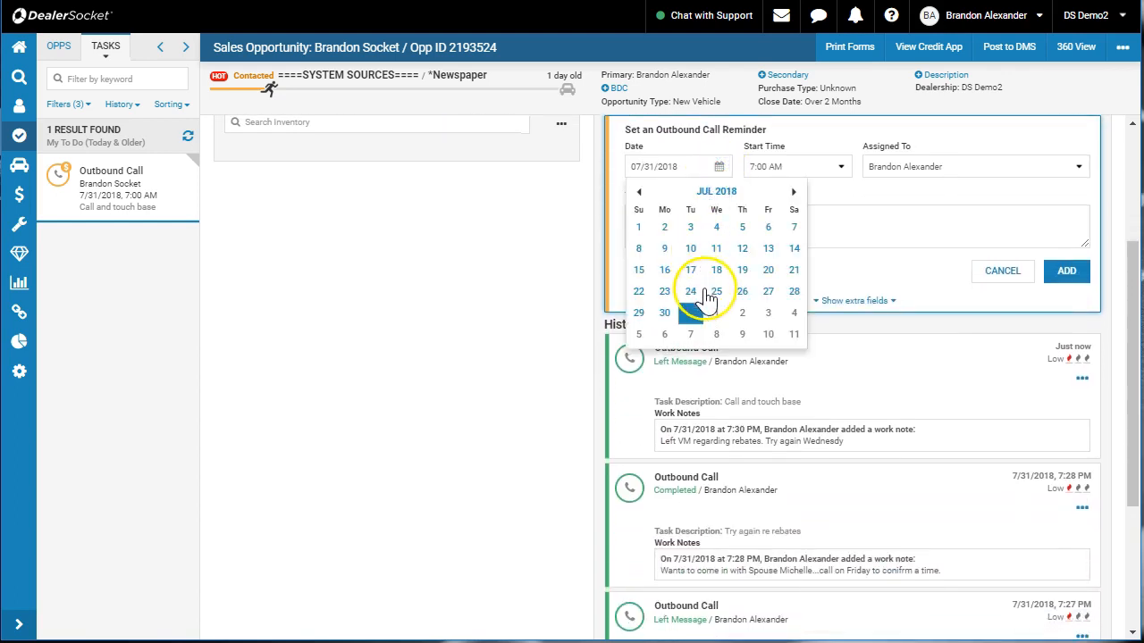
click(794, 166)
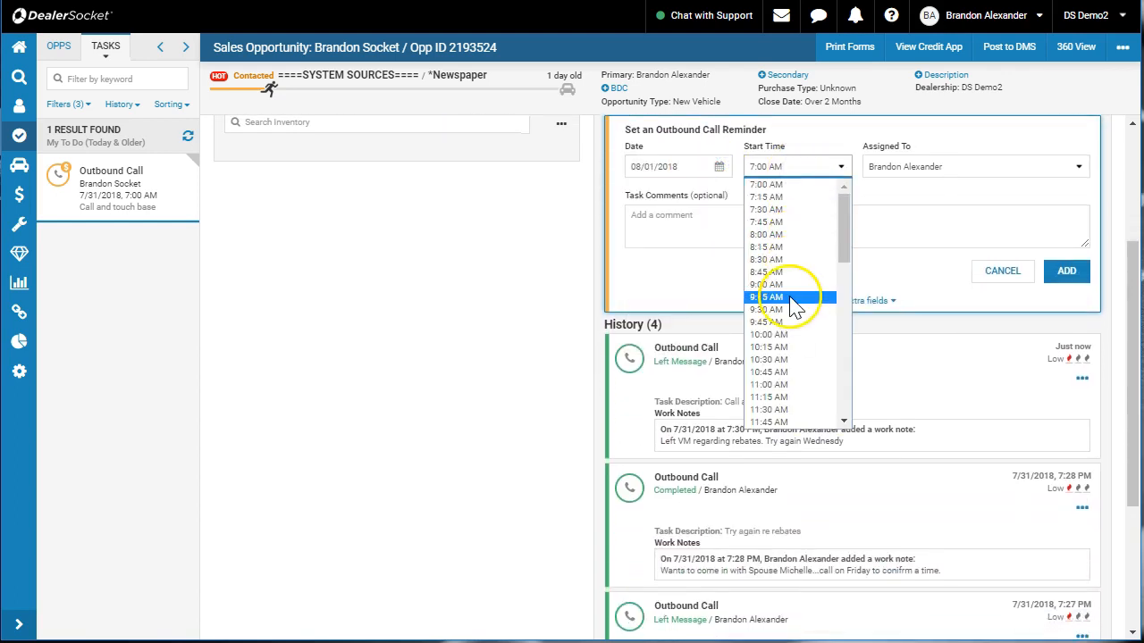
click(772, 297)
text(Call re rebates)
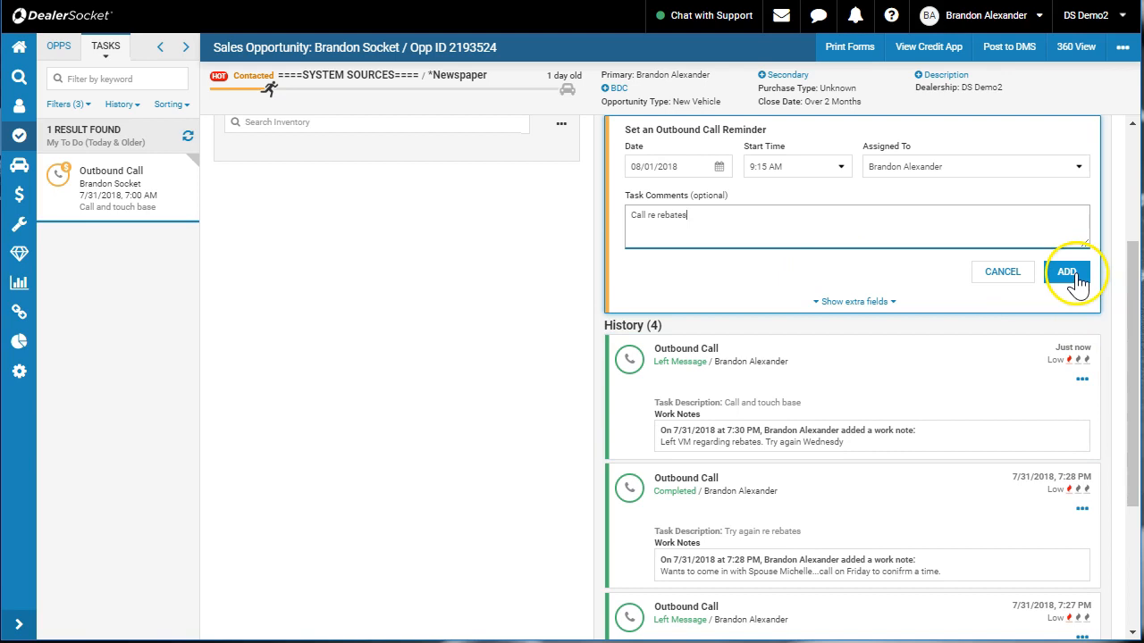
click(1066, 272)
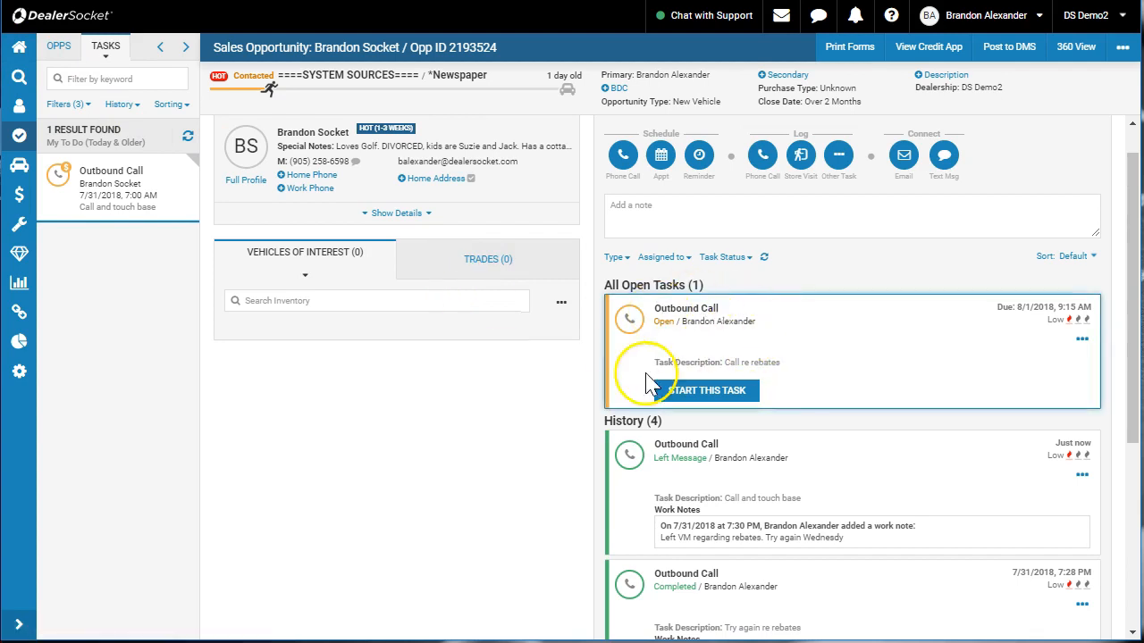
Step: Log the call as Spoke to customer, noting he wants to come in Saturday with his wife, and save
click(708, 389)
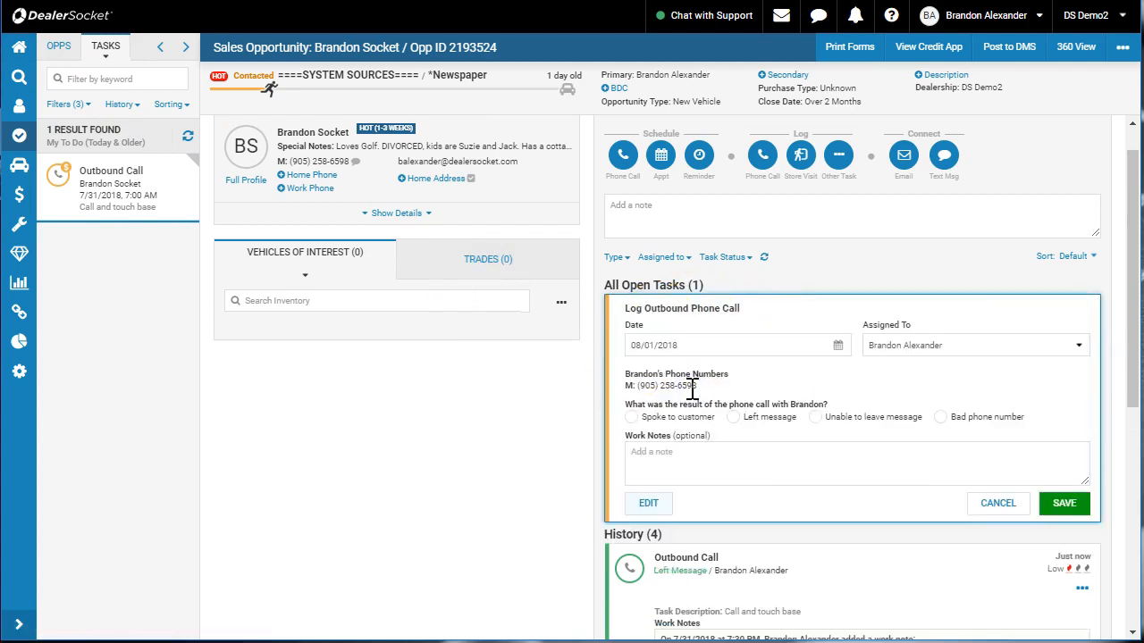
click(631, 416)
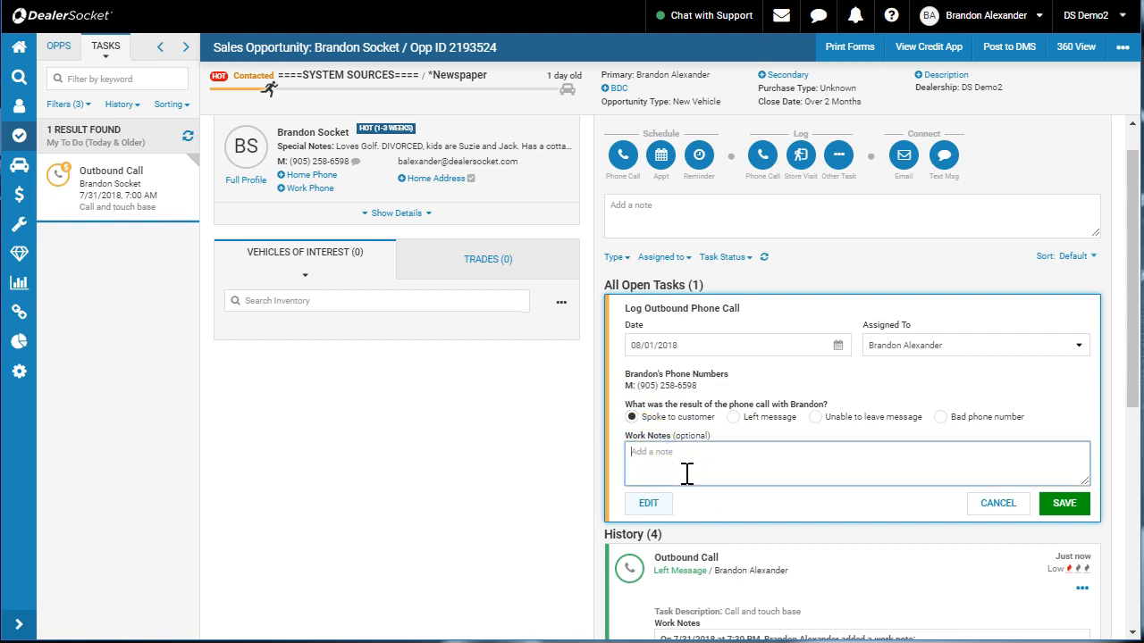
text(Wants to)
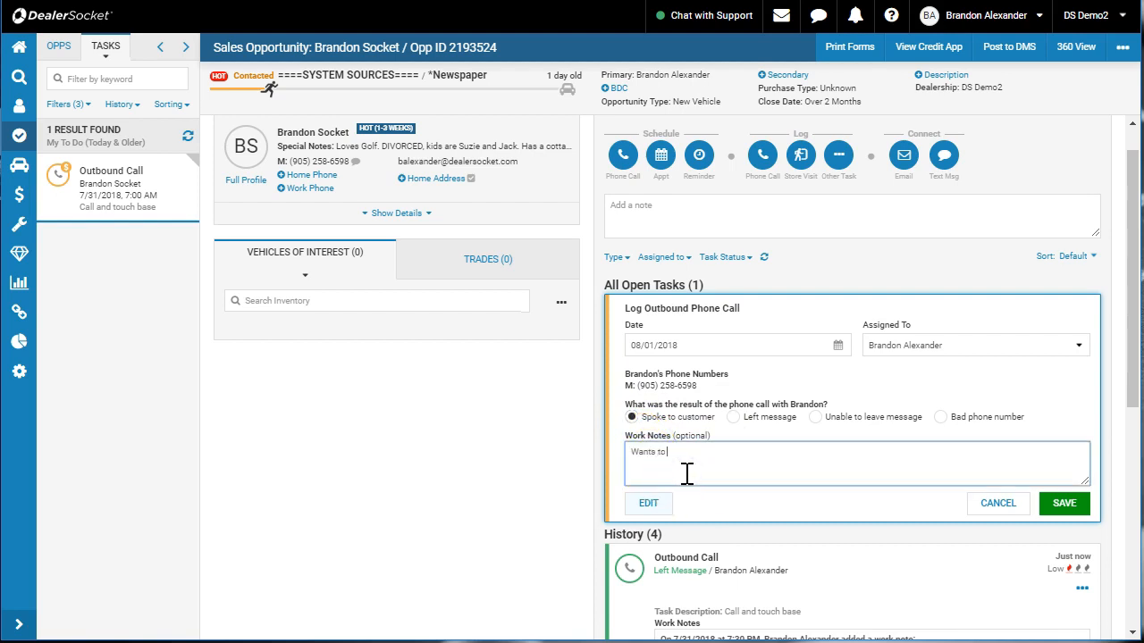
text(come in on Sat)
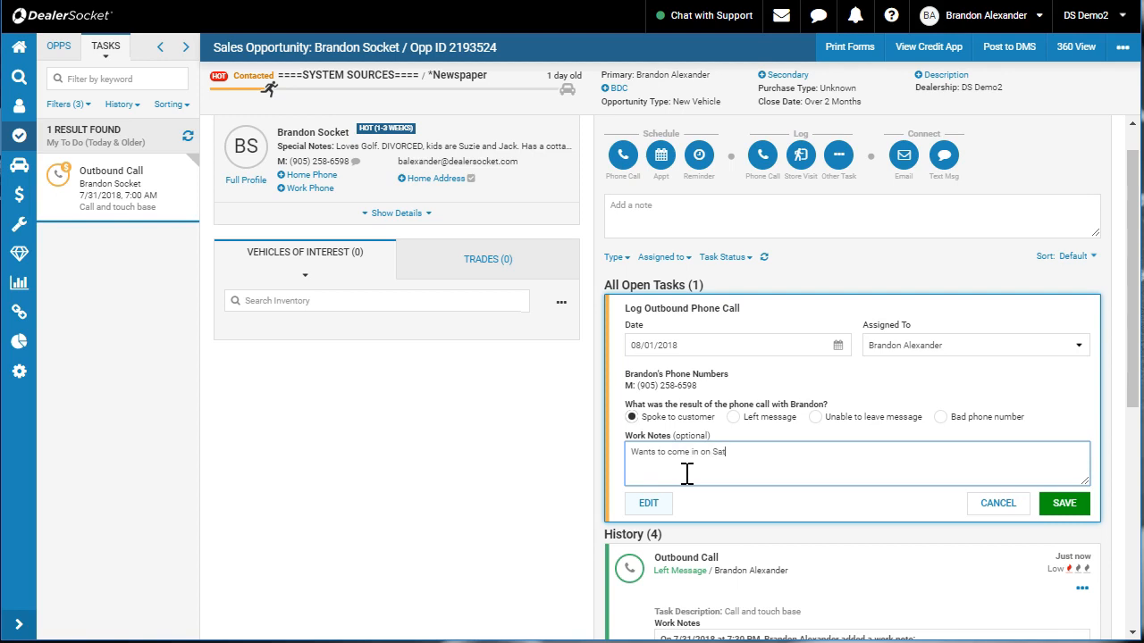
text(urday with Michelle his w)
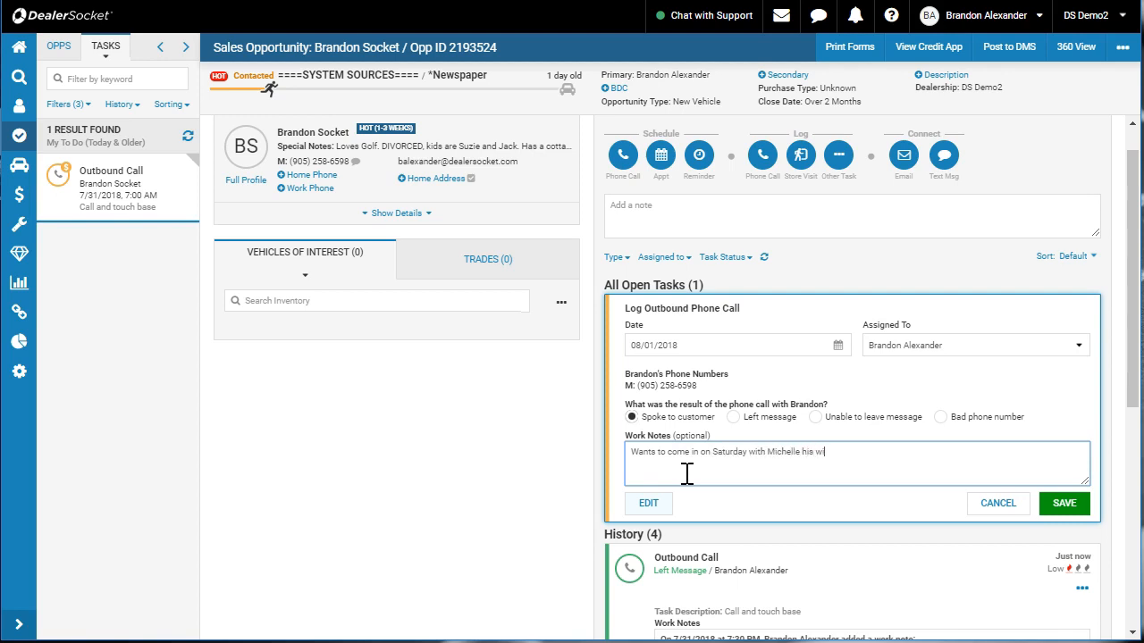
text(ife.)
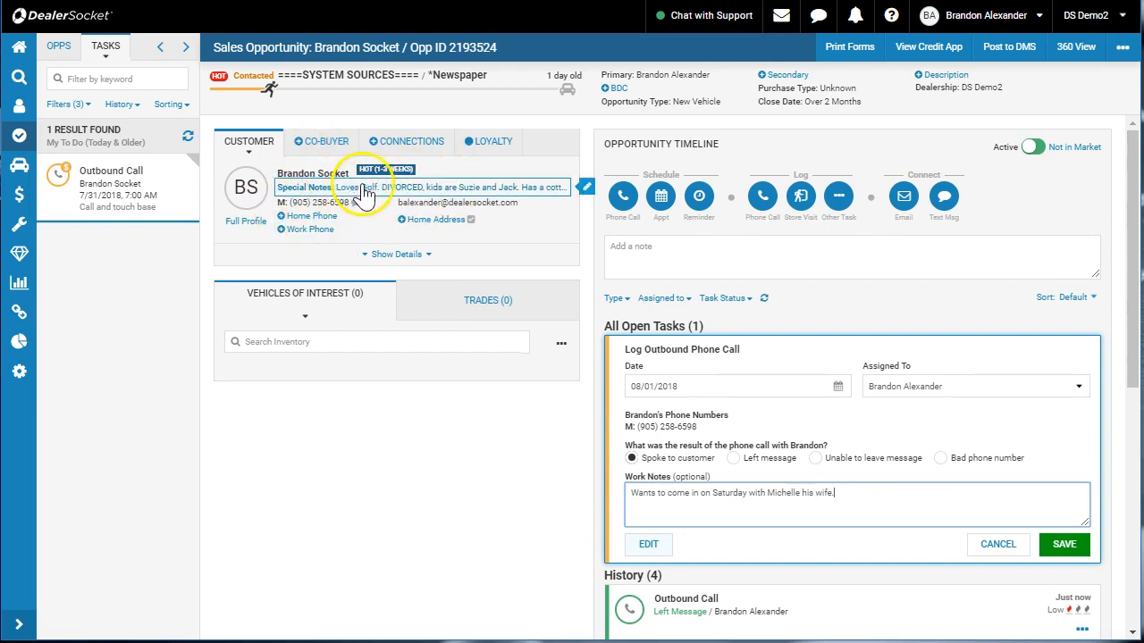
scroll(down, 3)
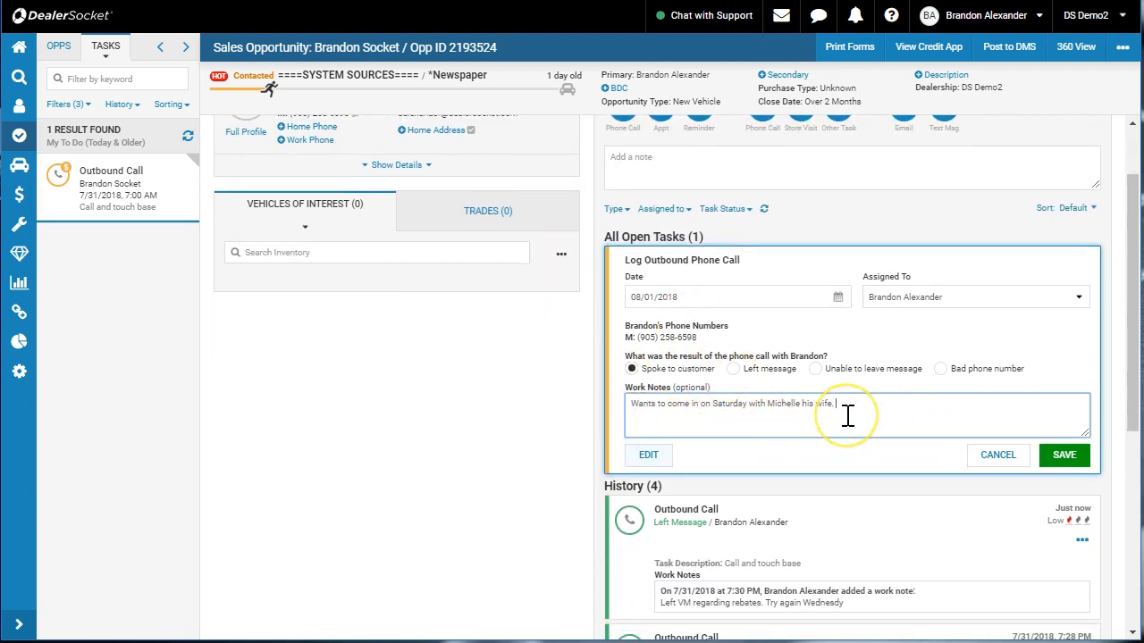
text(Call on Thursday to set up a time.)
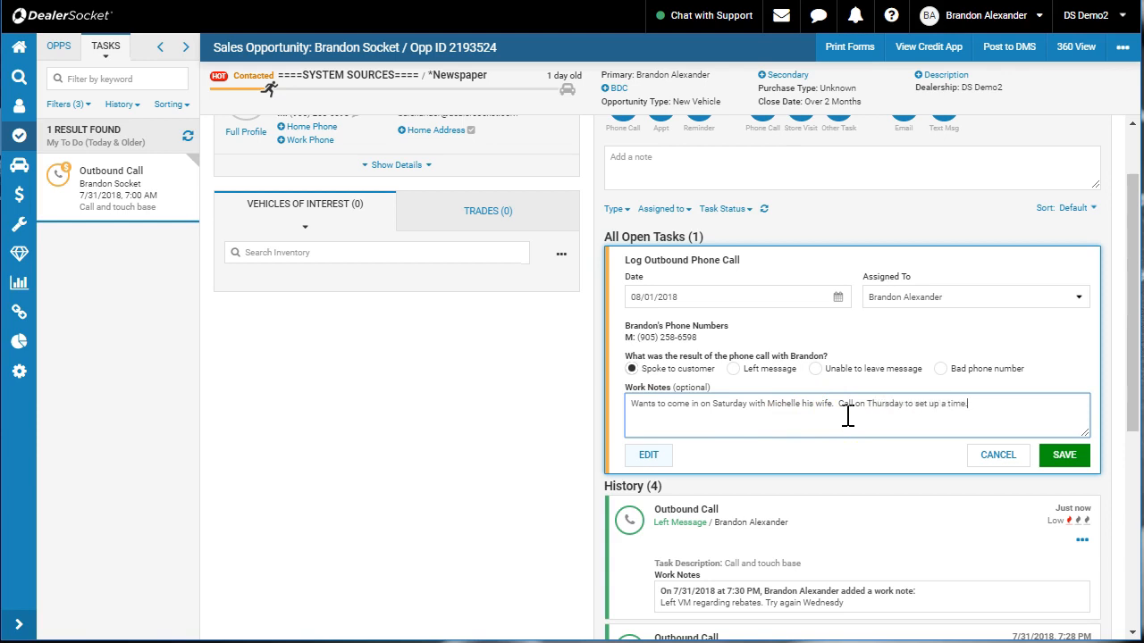
click(1063, 456)
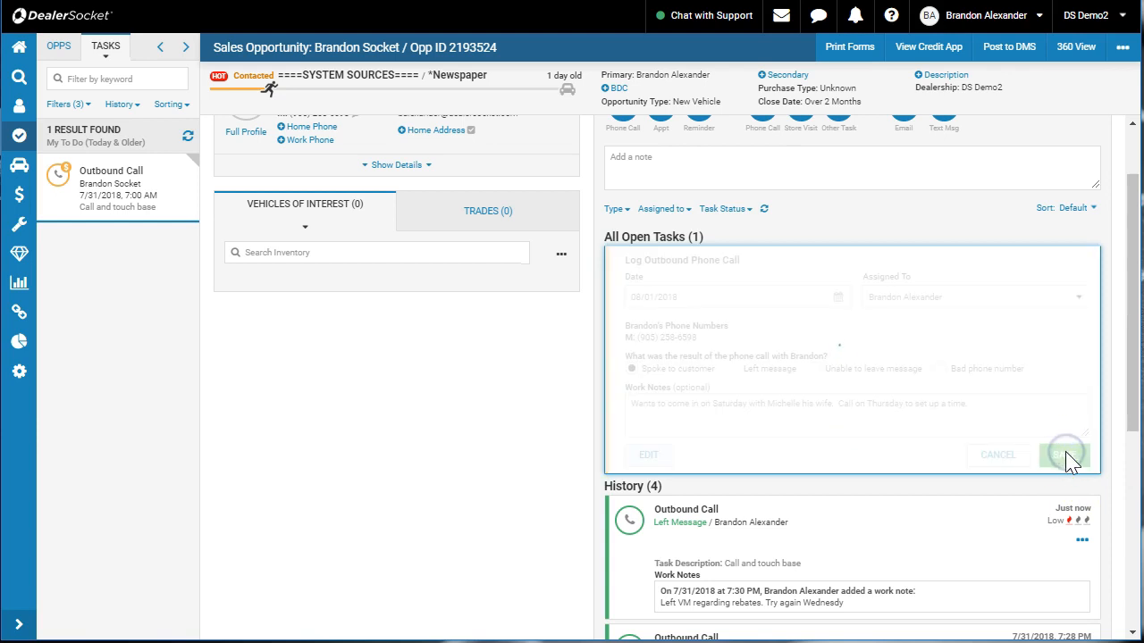
Step: Add an outbound call reminder due 8/2/2018 at 7:00 AM noted 'Call to book TD Appt'
click(1065, 454)
text(Call to b)
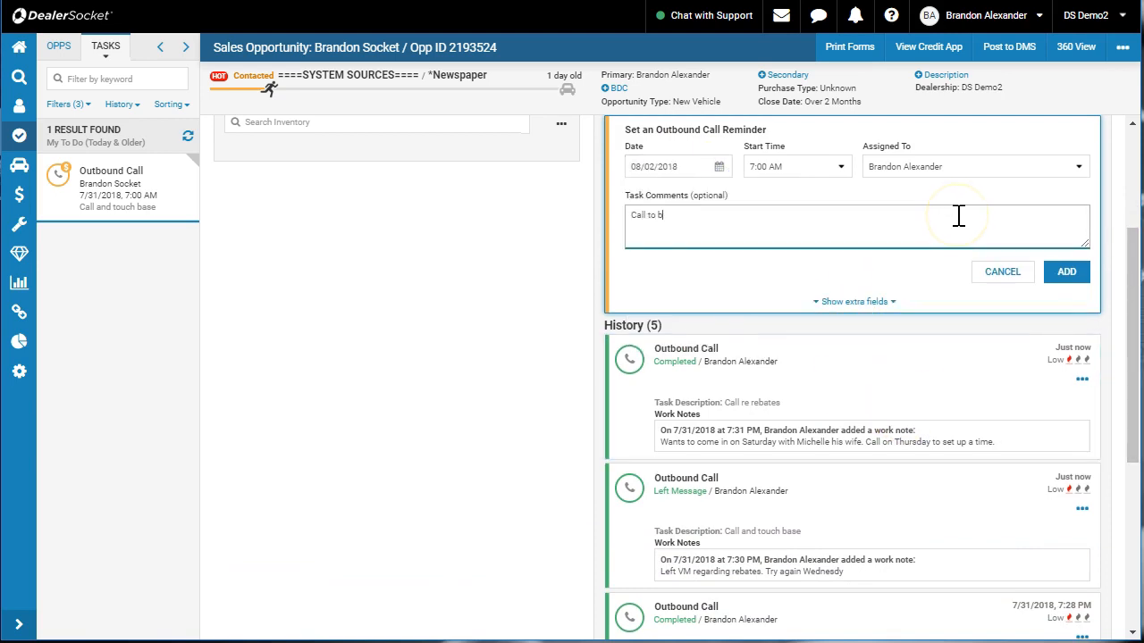
text(ook TD App)
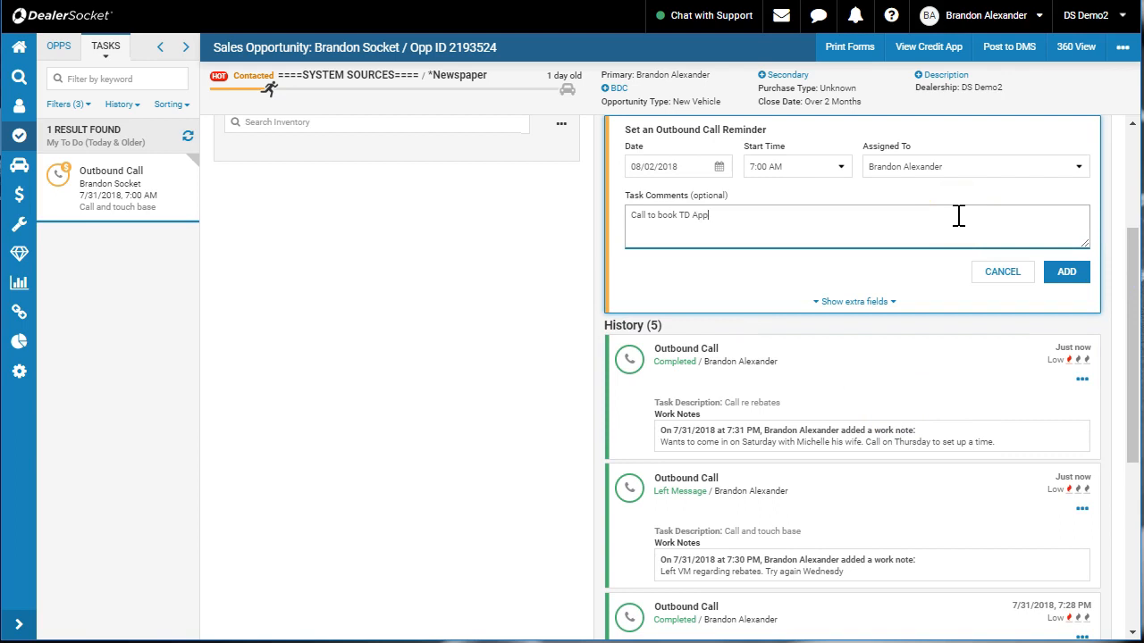
click(1066, 272)
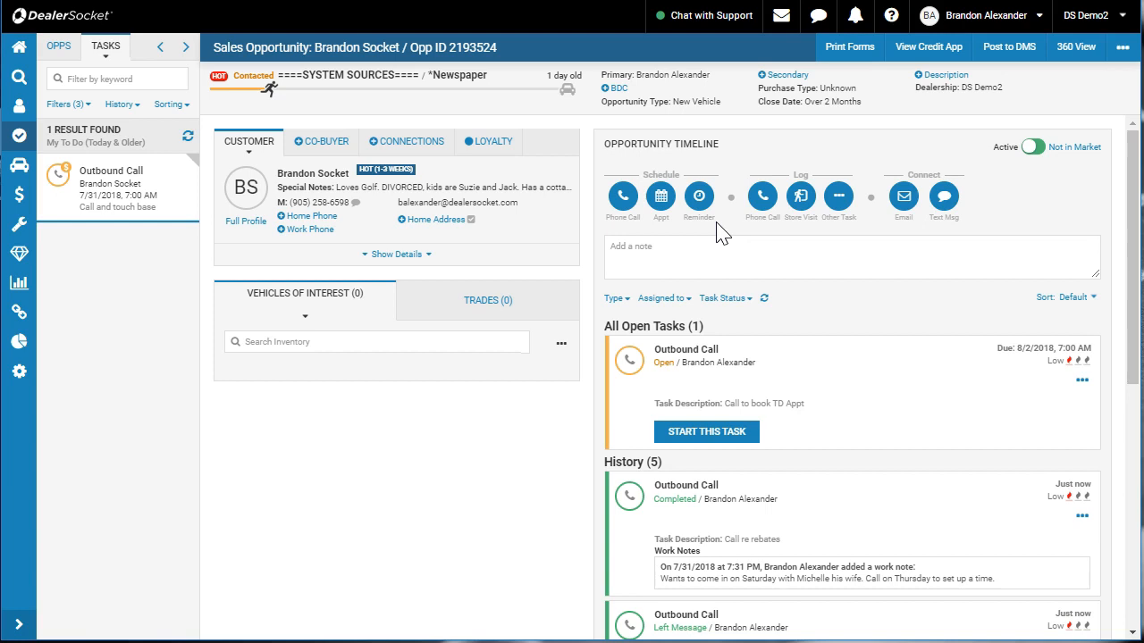
mouse_move(731, 164)
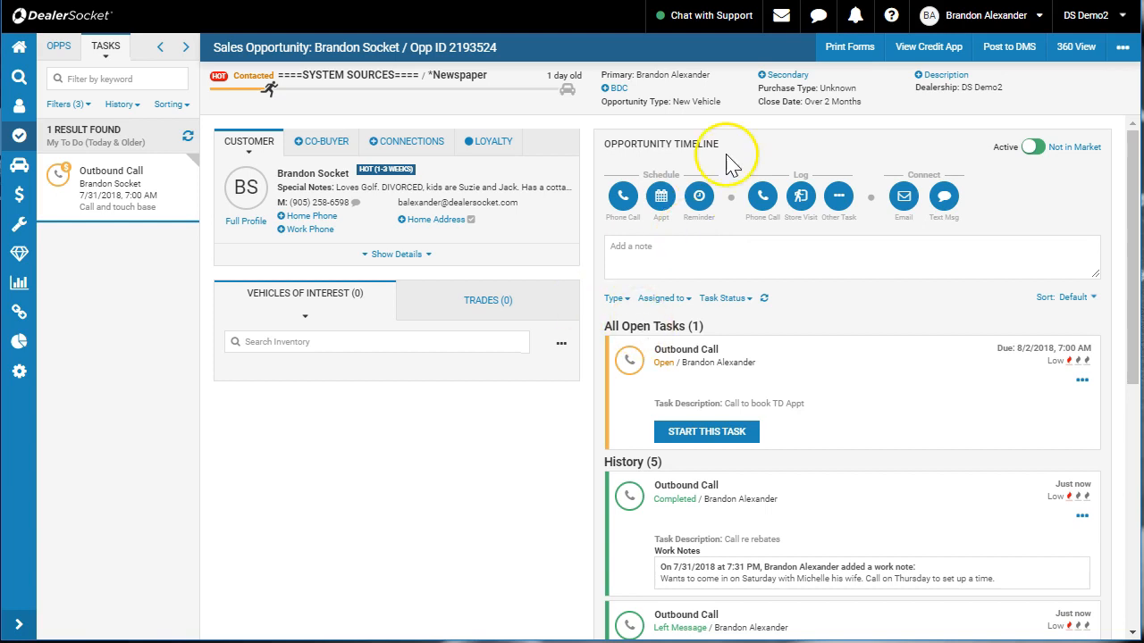
mouse_move(643, 175)
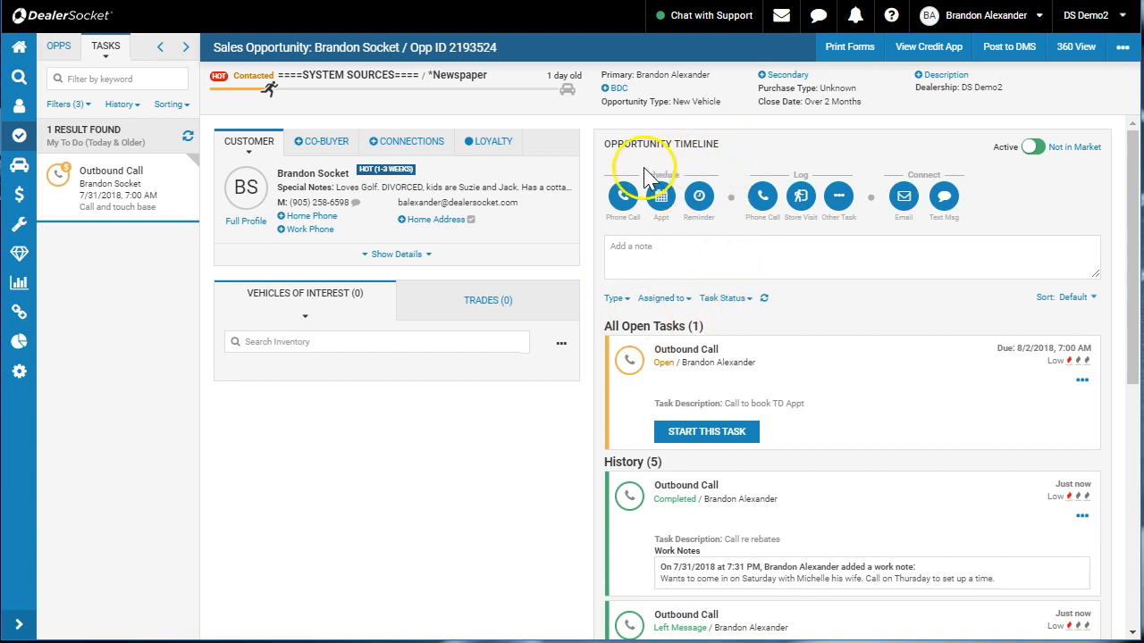